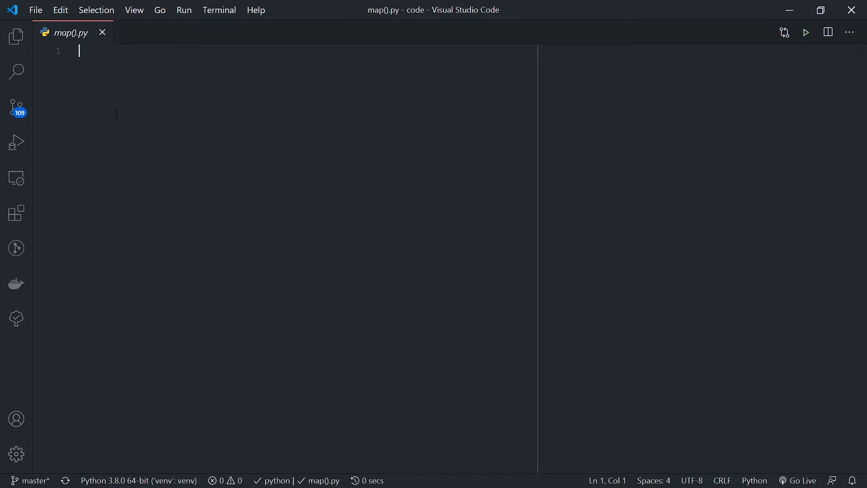
Write ls = [1,2,3,4,5,6,7,8,9,10] on line 1 and start new lines below it.
text(ls = [])
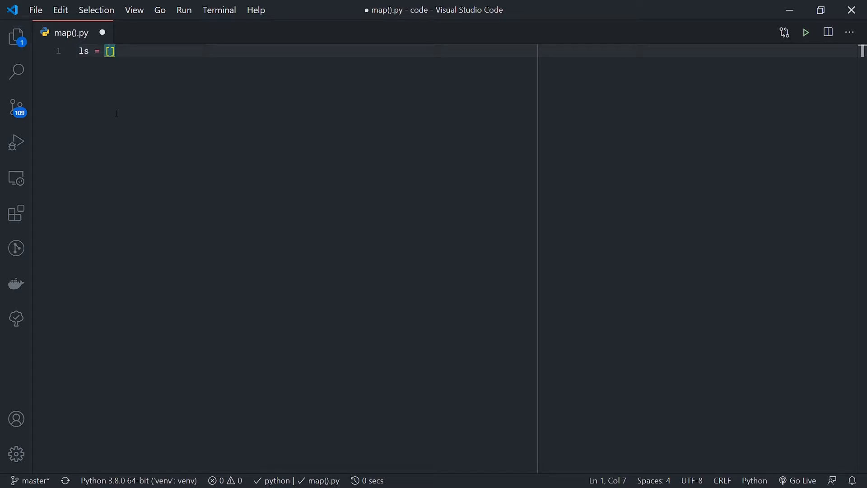
text(2,4,)
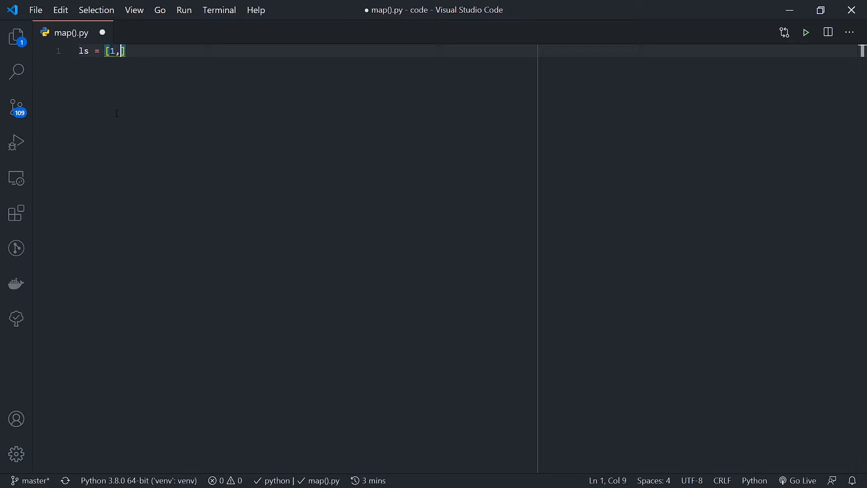
text(2,3,4,)
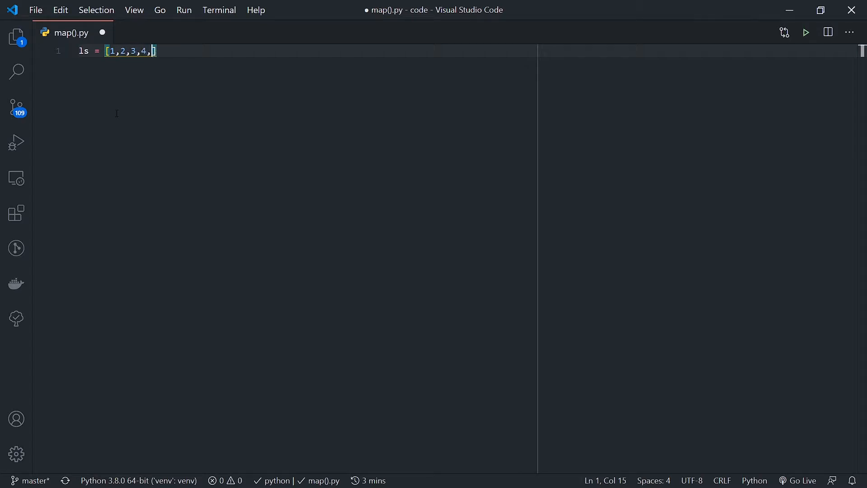
text(5,6,7,8,9,10)
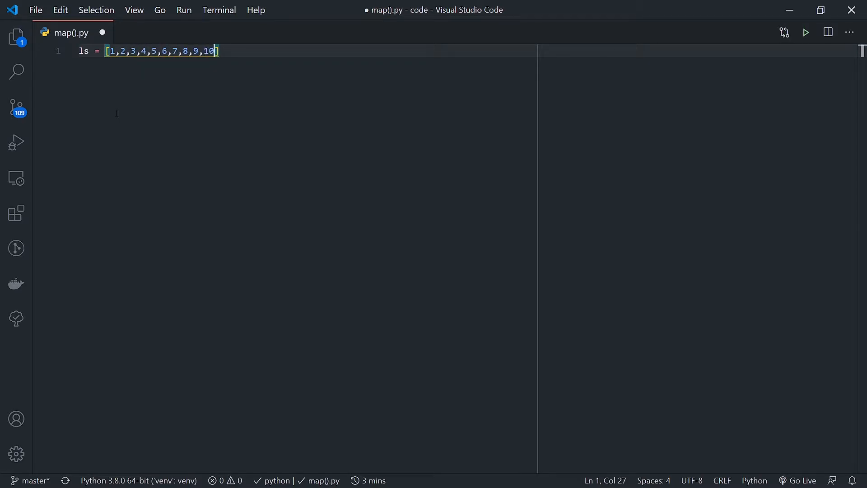
key(enter)
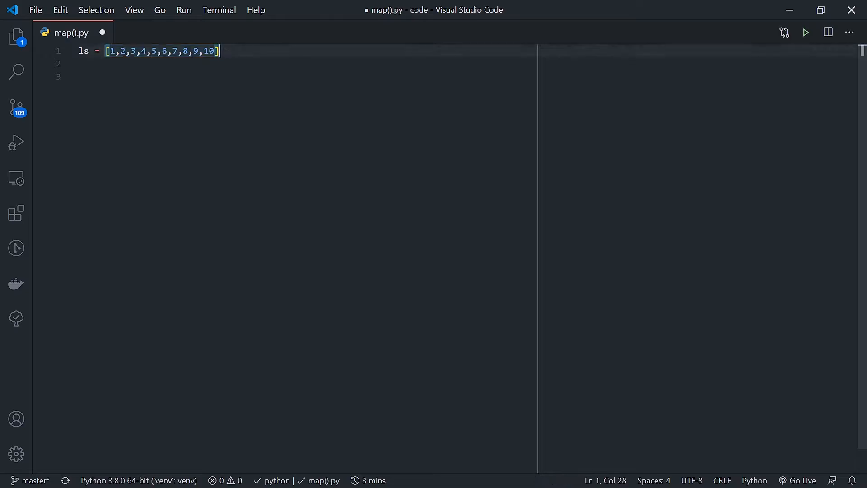
Comment the ls line with the expected result # -> [10, 20, 30, 40, ...., 100].
click(120, 50)
text( # -> [)
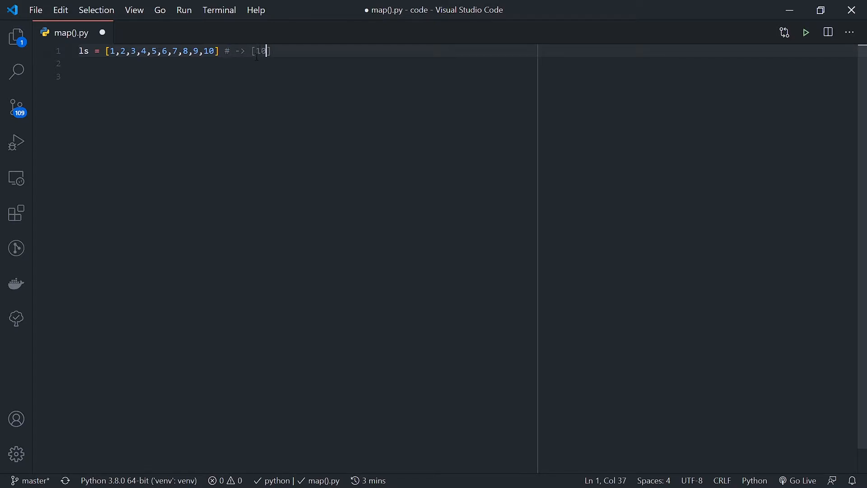
text(0, 20, 30, 40, ...., 100)
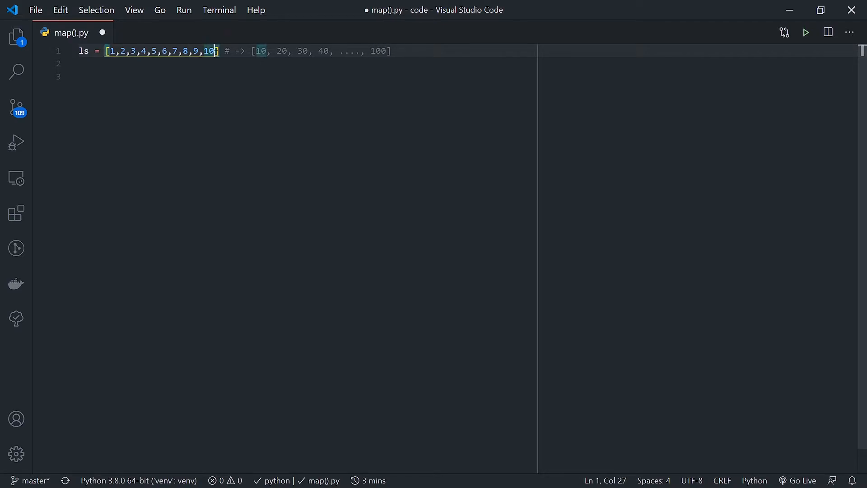
click(430, 51)
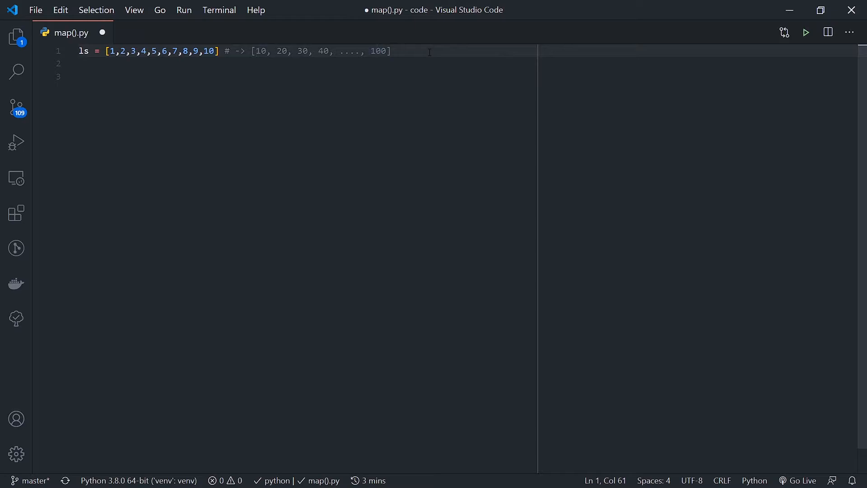
mouse_move(419, 37)
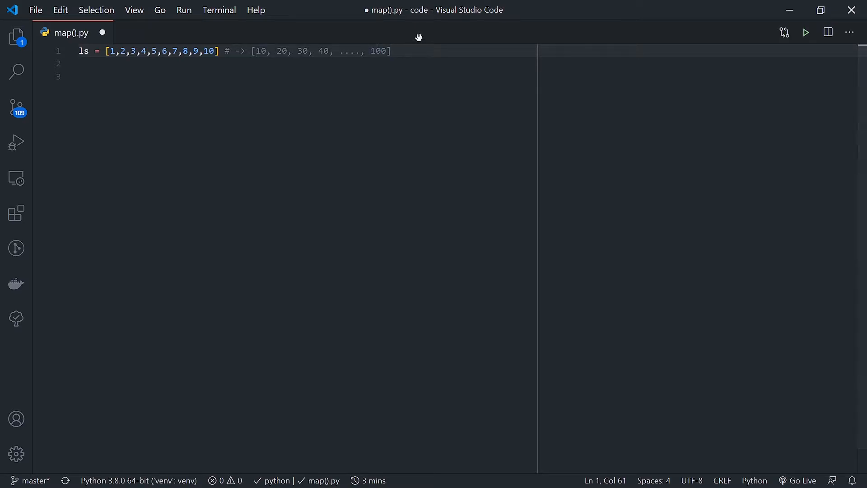
key(Enter)
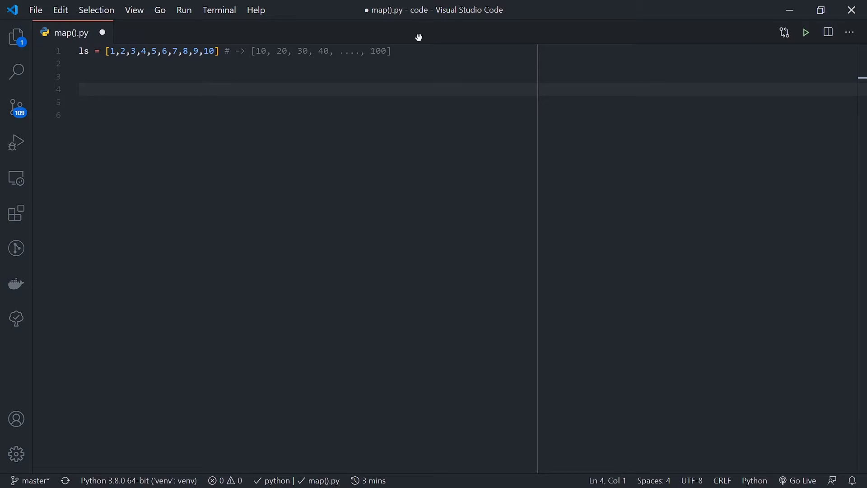
Declare multiplied_list = [] and begin a for number in ls loop.
click(79, 89)
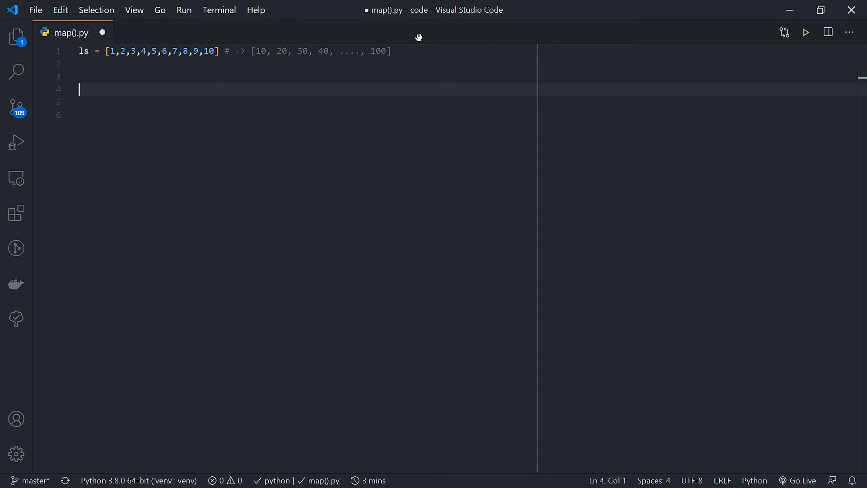
text(for nubm)
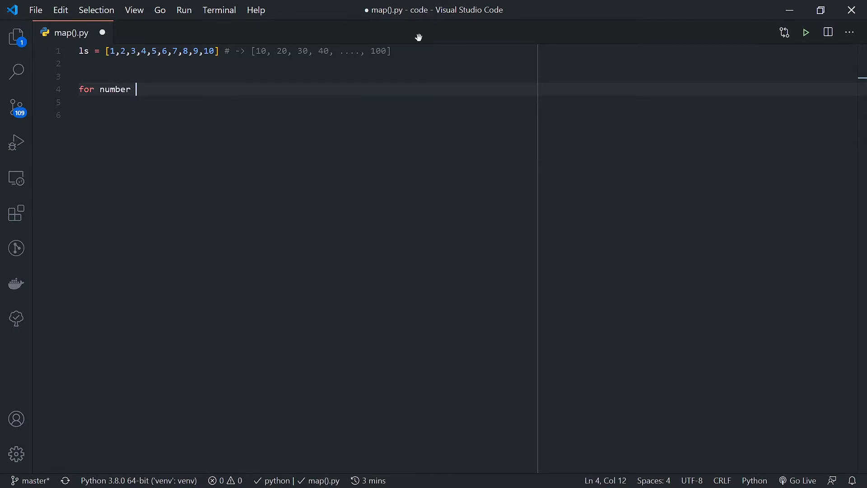
text(muli)
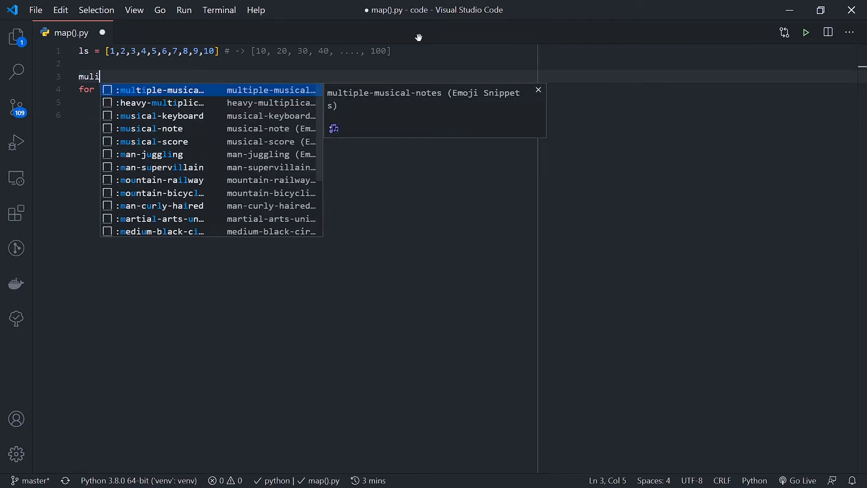
text(tipl)
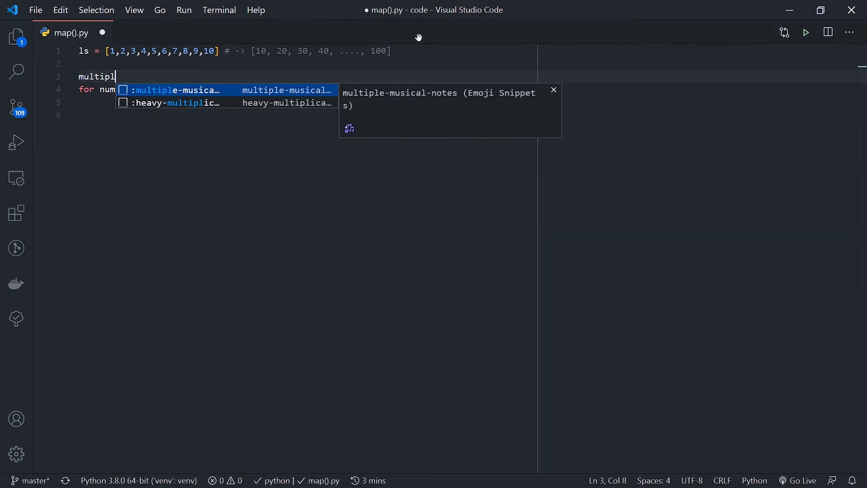
text(ied)
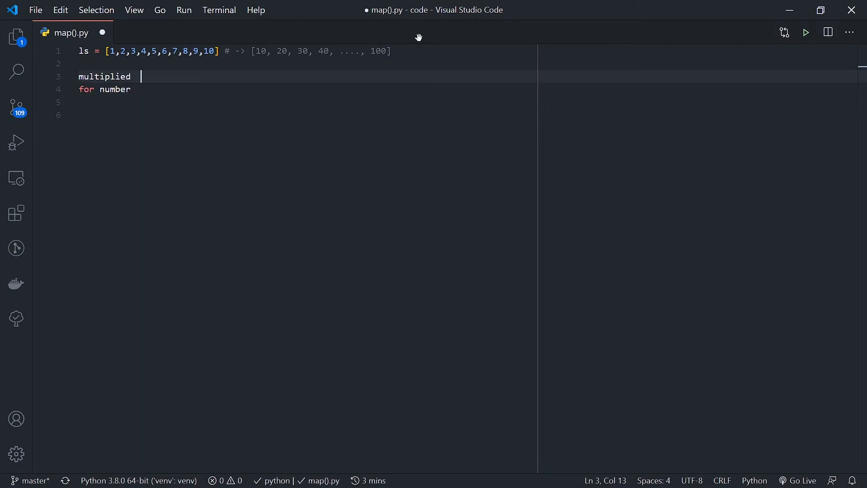
text(_list = [])
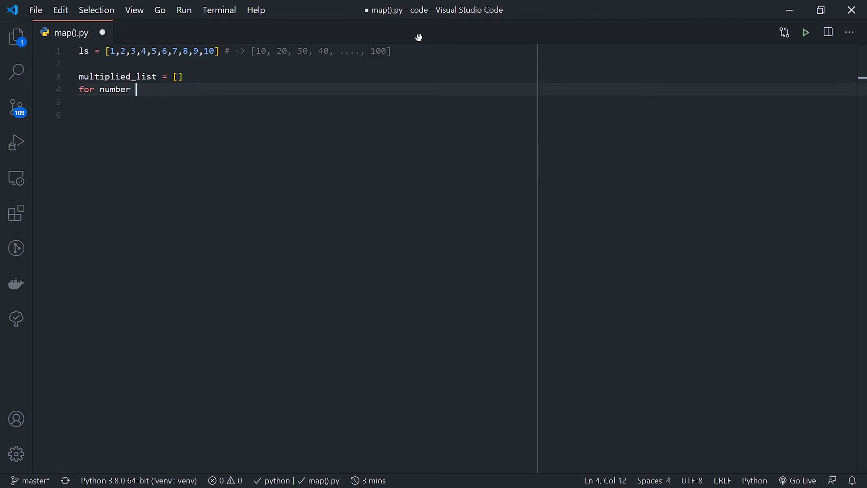
text(in ls:)
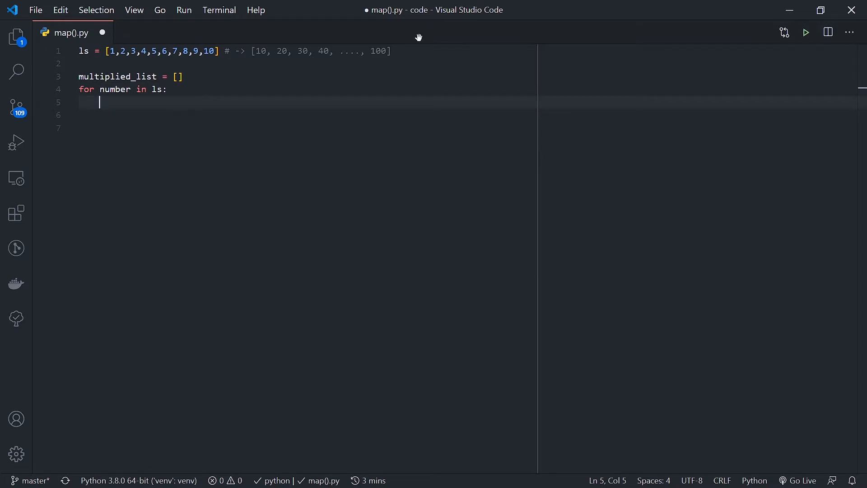
Append number*10 inside the loop and print(multiplied_list) afterwards.
text(multiplied_list.a)
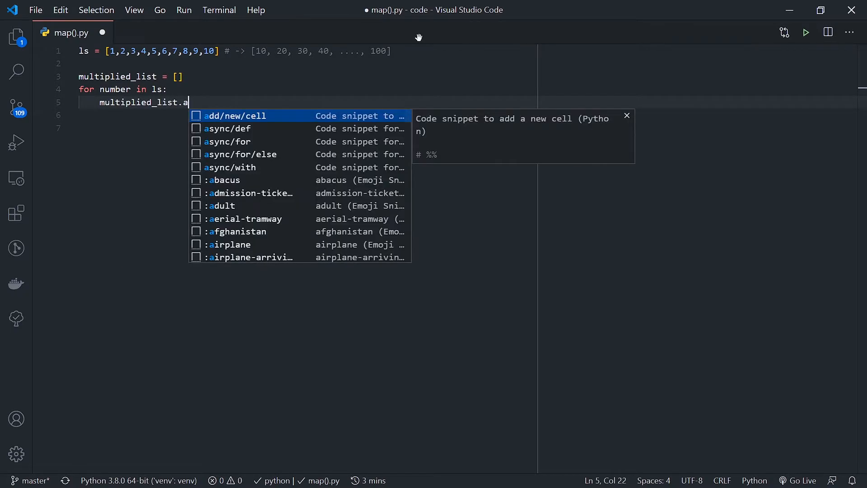
text(ppend)
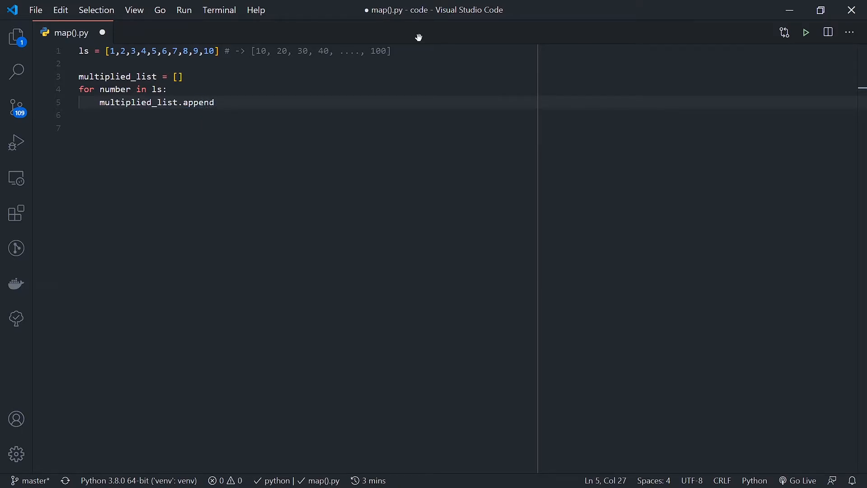
text(()
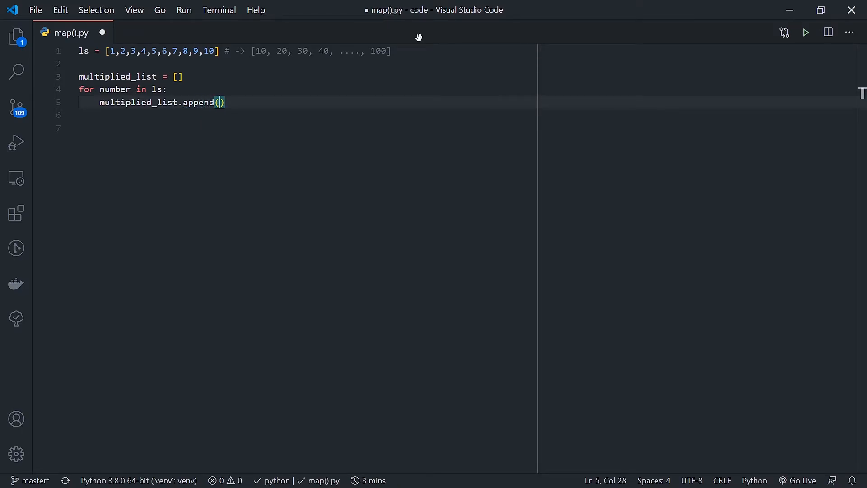
text(number*)
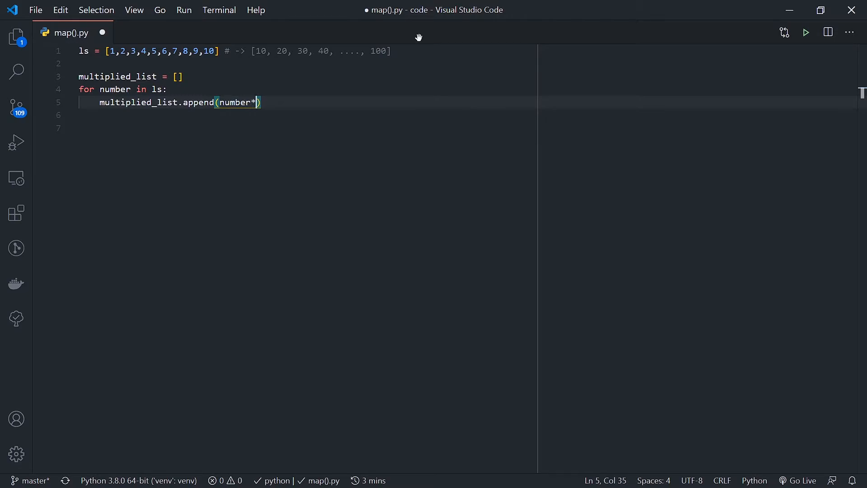
text(10)
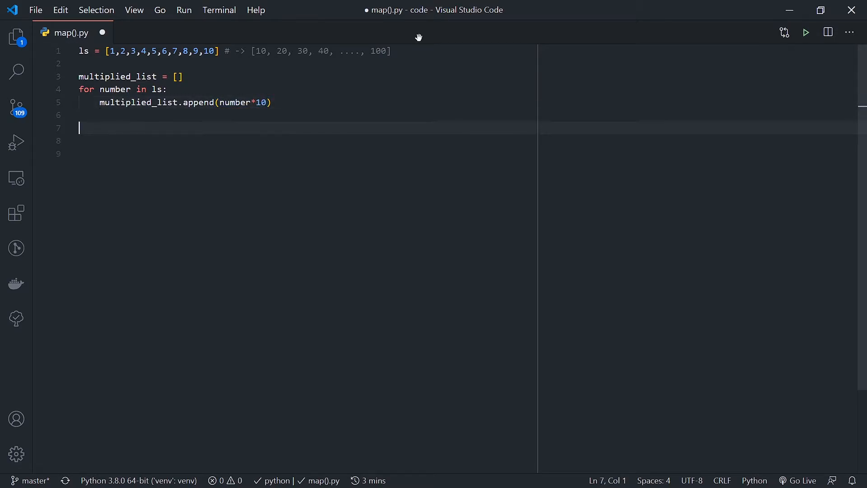
text(print)
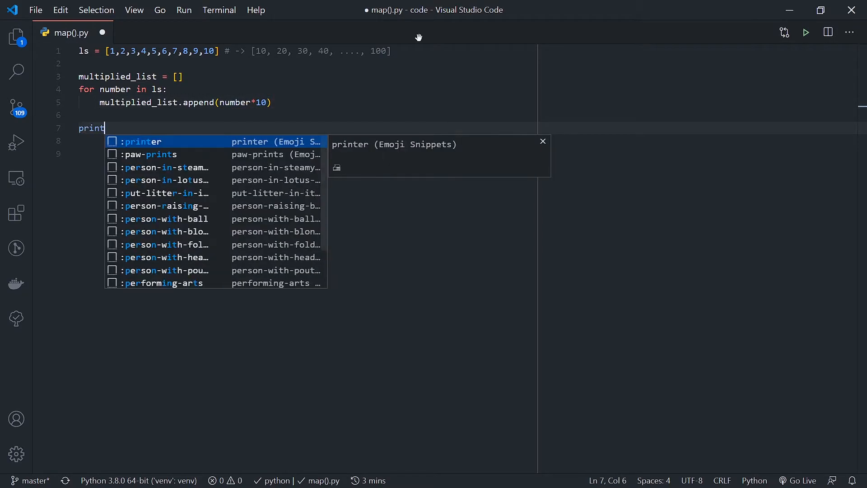
text((multiplied_list)
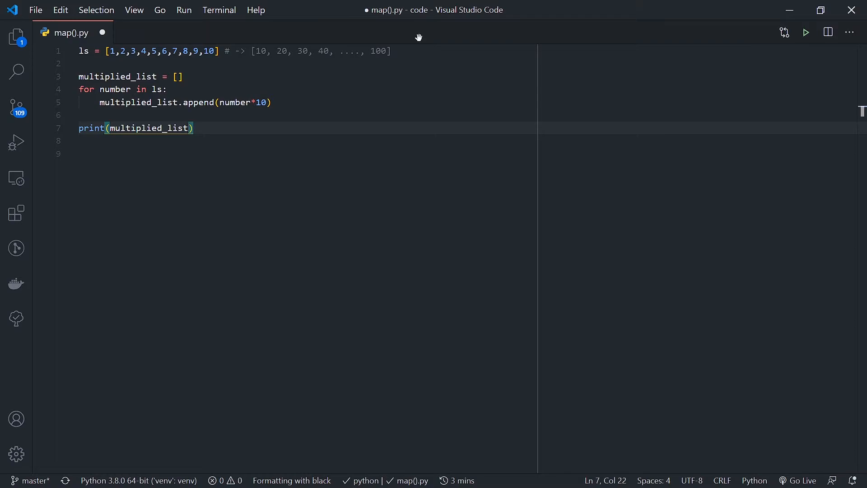
Save map().py and run it, printing [10, 20, ..., 100], then move to line 9.
key(ctrl+s)
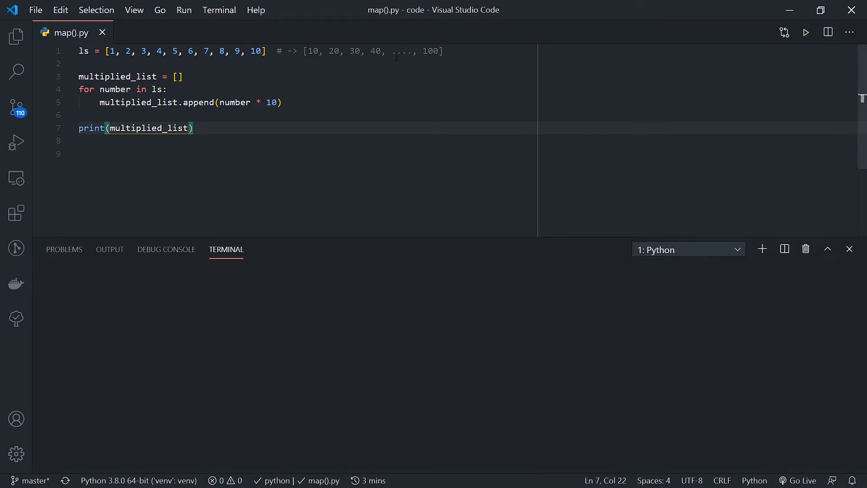
click(805, 33)
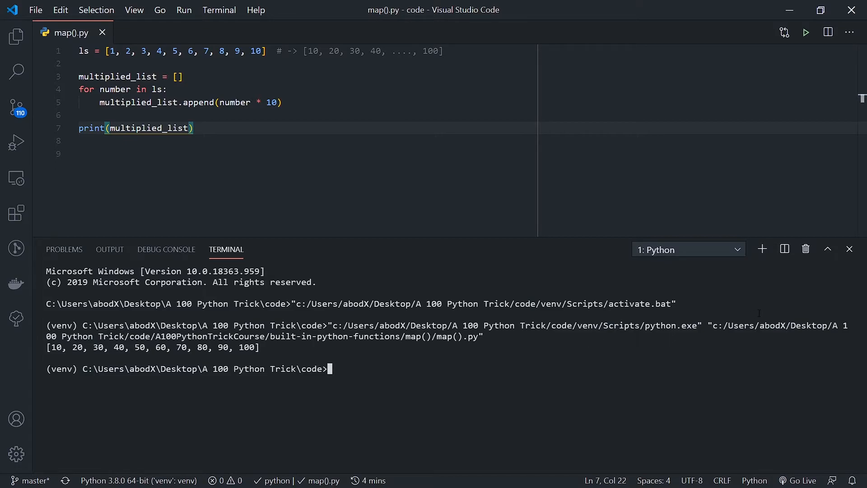
mouse_move(806, 248)
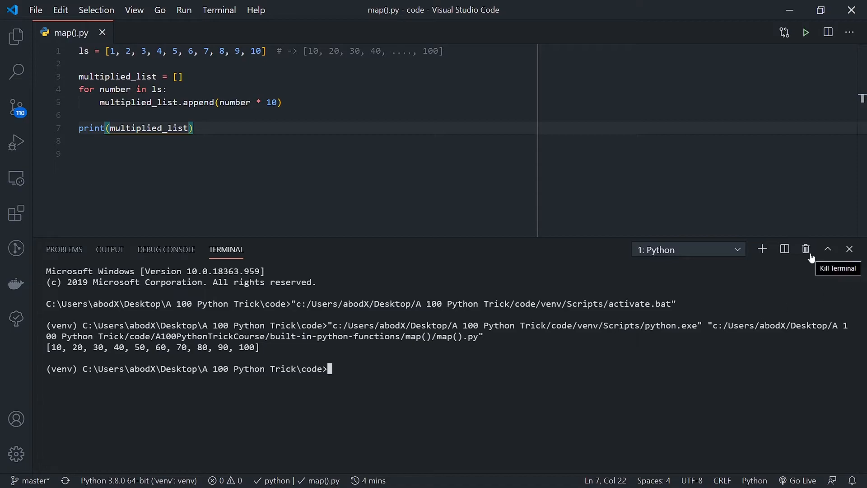
click(80, 154)
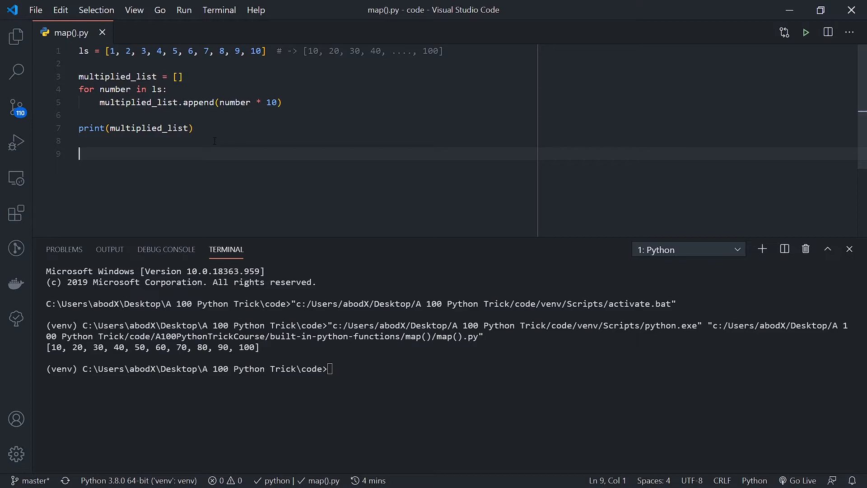
Add a '# Map method' comment and start multiplied_list_map_method = map(...).
text(m)
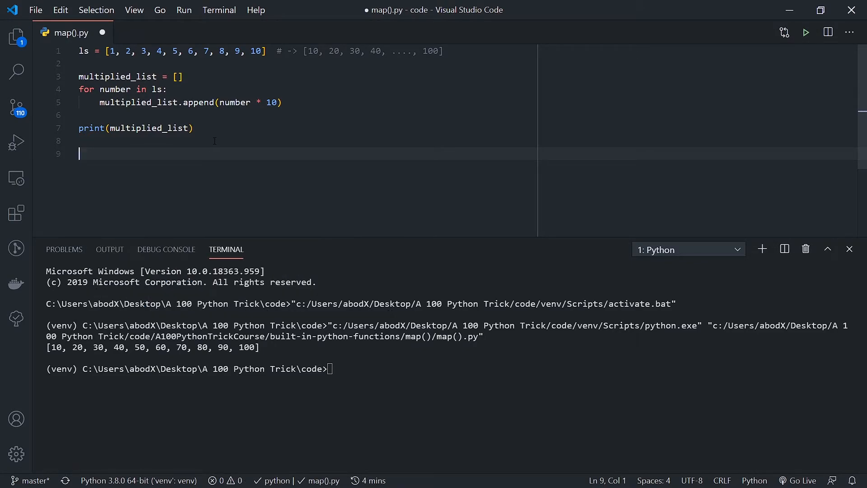
text(# Mpa)
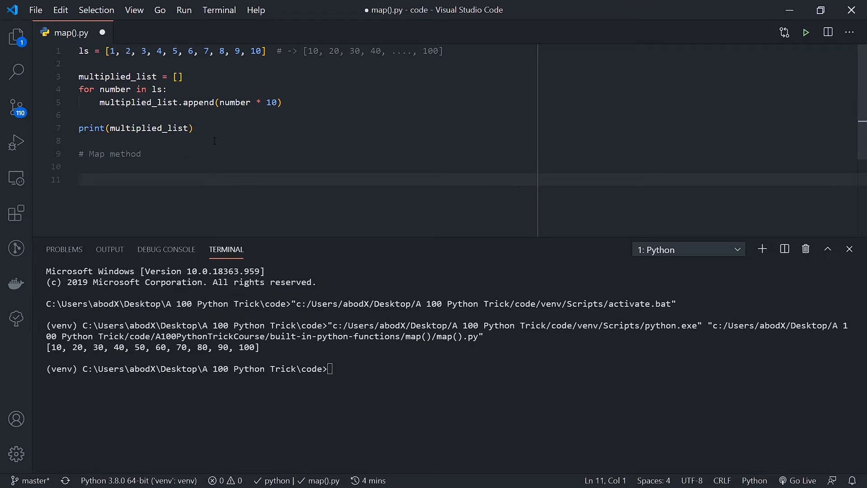
text(m)
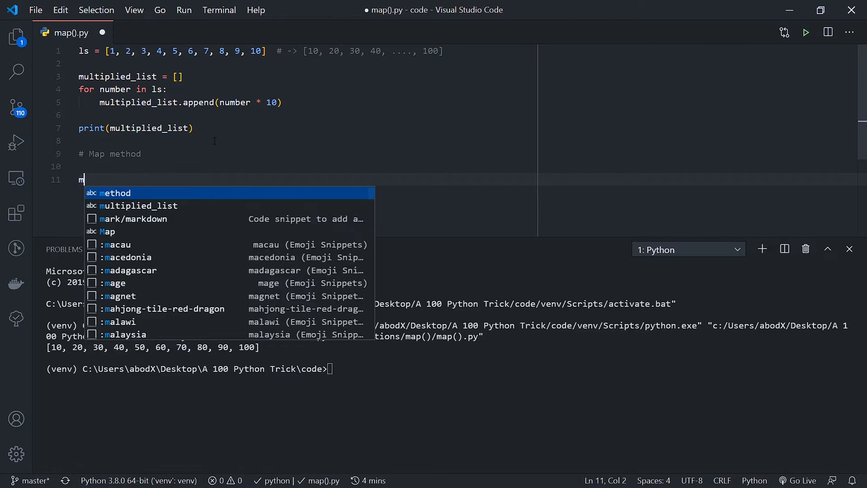
text(ultiplied_lis)
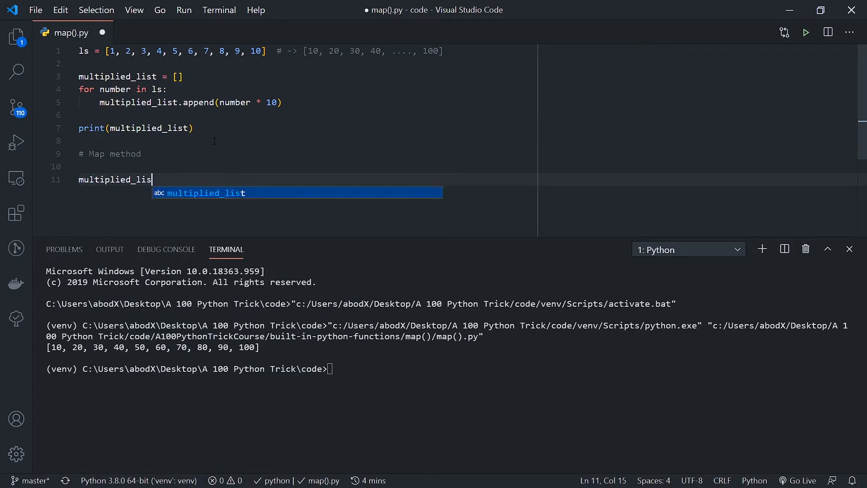
text(t_map)
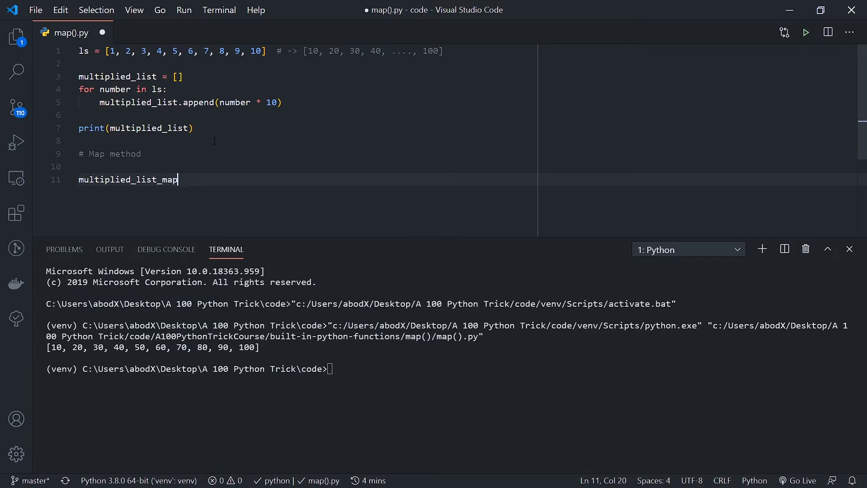
text(_method =)
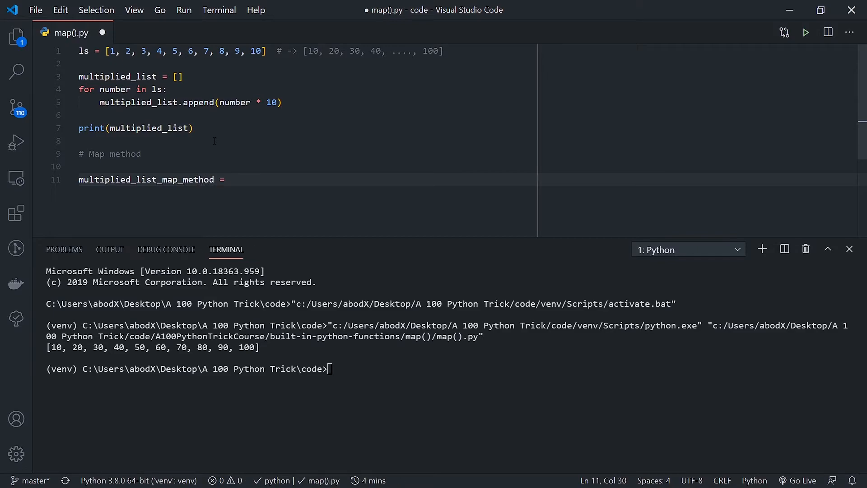
text(map()
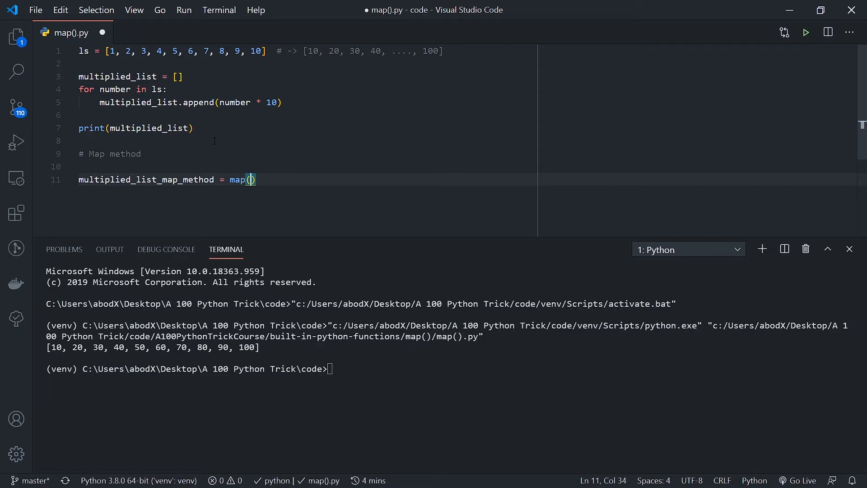
text(ls,)
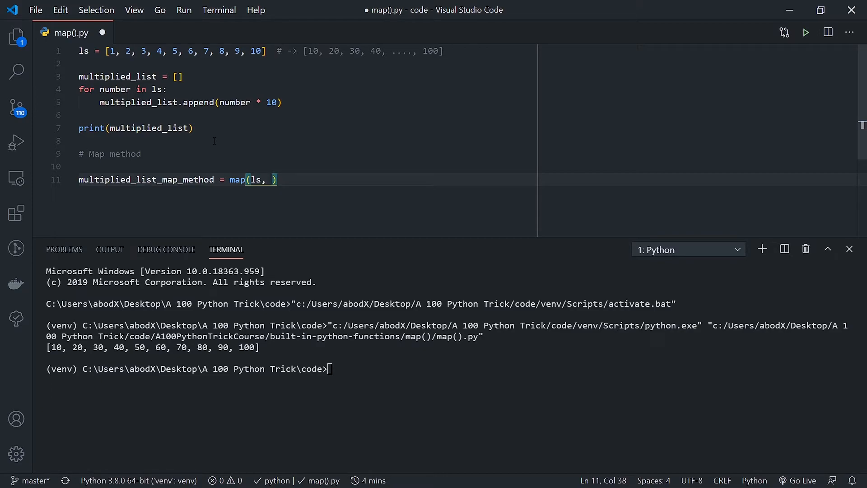
Make the call map(lambda number: number * 10, ls) and print multiplied_list_map_method.
double_click(256, 179)
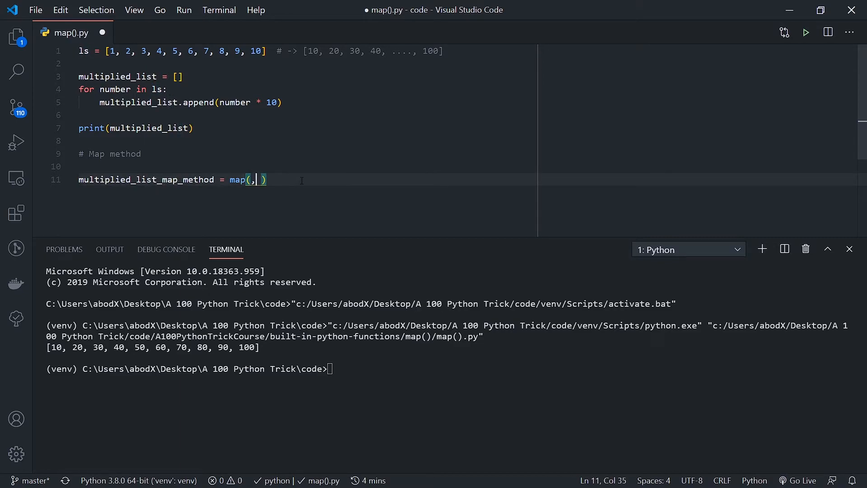
key(Backspace)
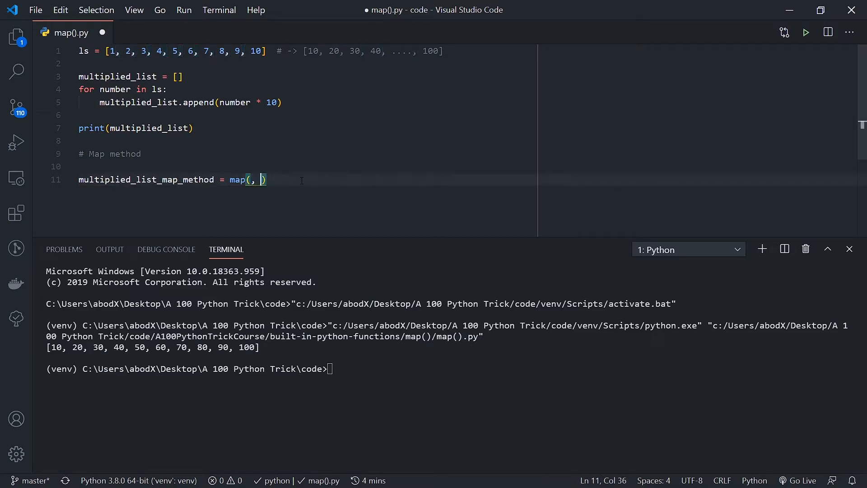
text(ls)
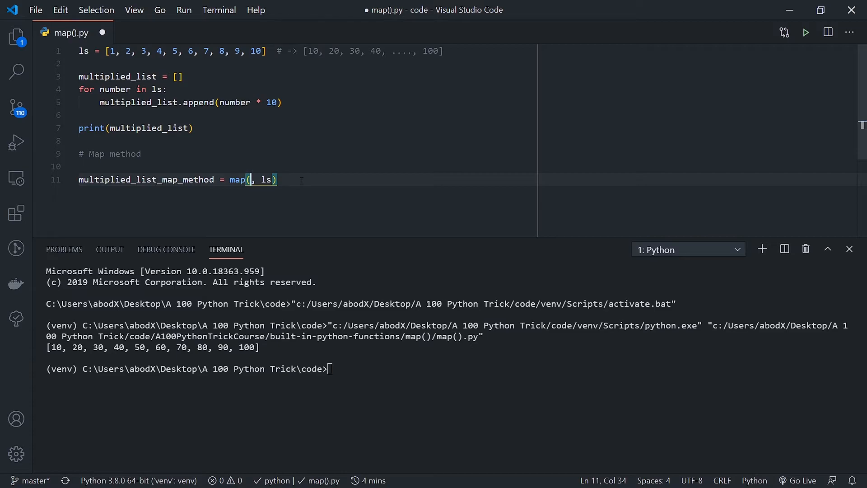
text(lambda)
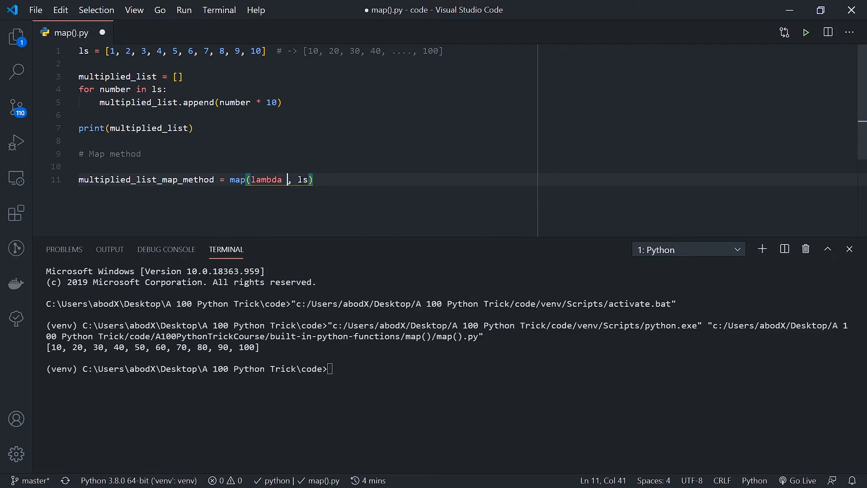
text(number: number)
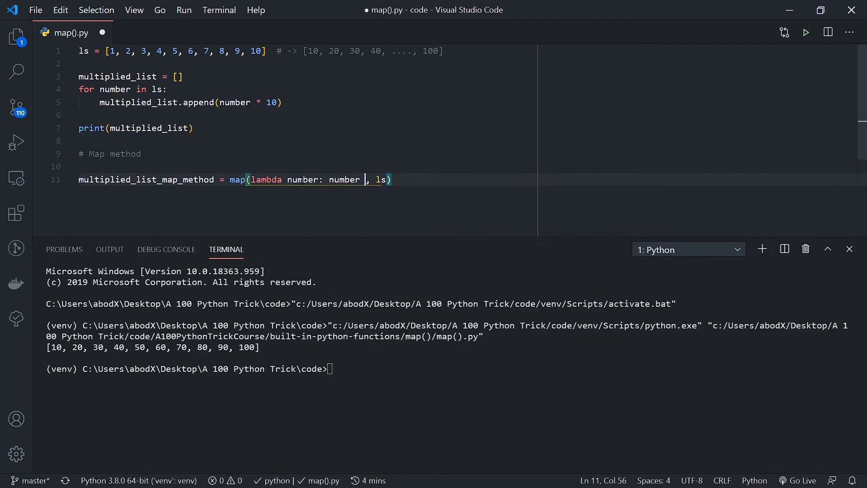
text(*10)
text(print(m)
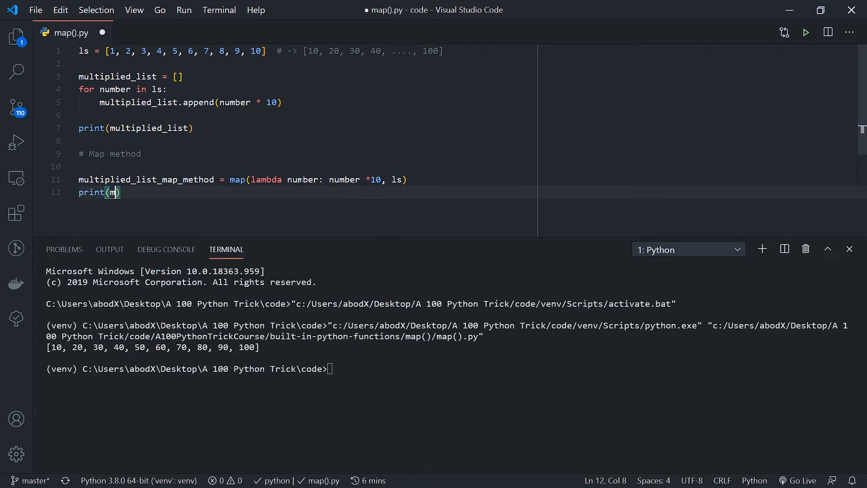
text(ultiplied_list_map_method)
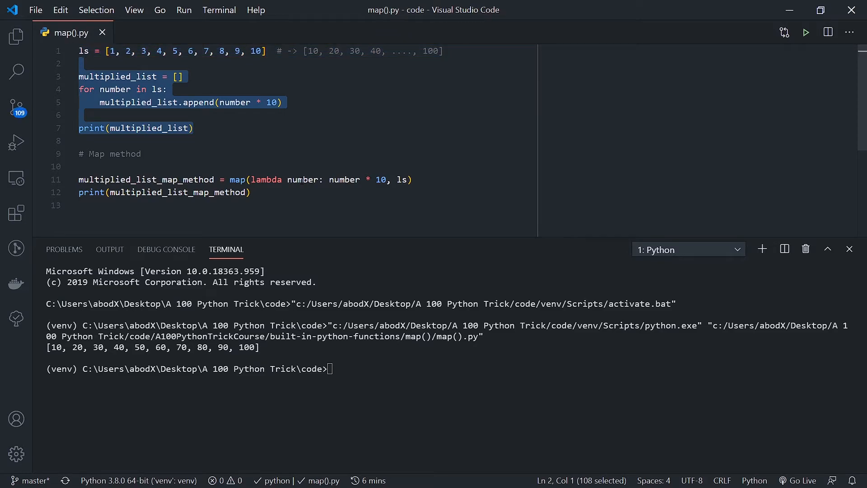
Comment out the for-loop block with Ctrl+/, save, and wrap map(...) in list().
key(ctrl+/)
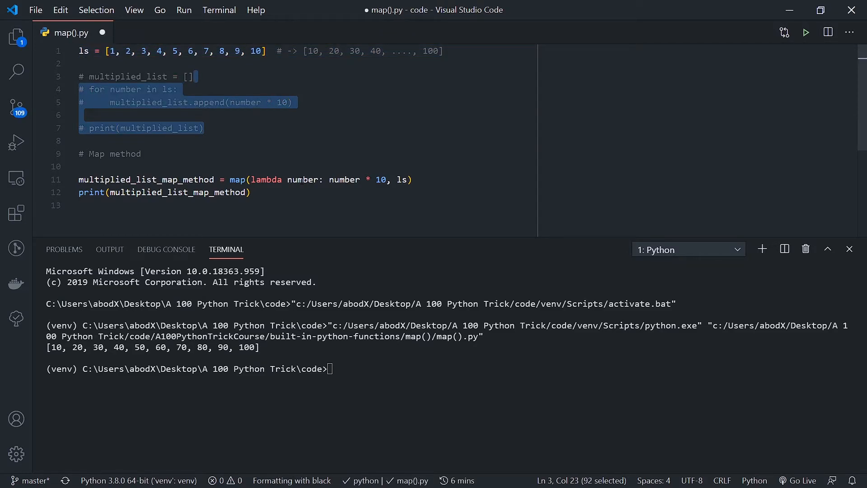
key(ctrl+s)
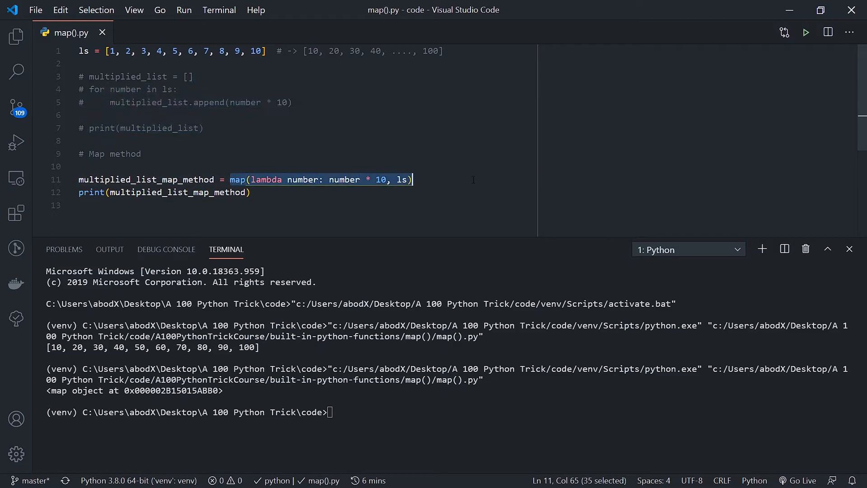
click(381, 178)
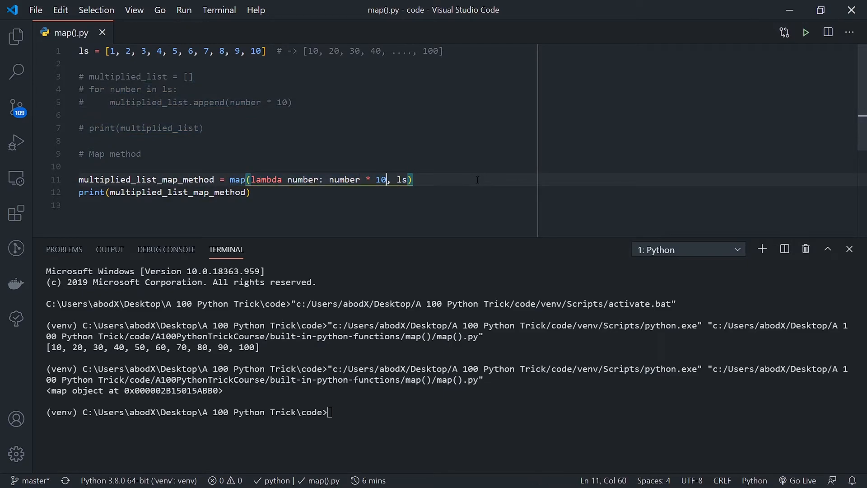
click(366, 178)
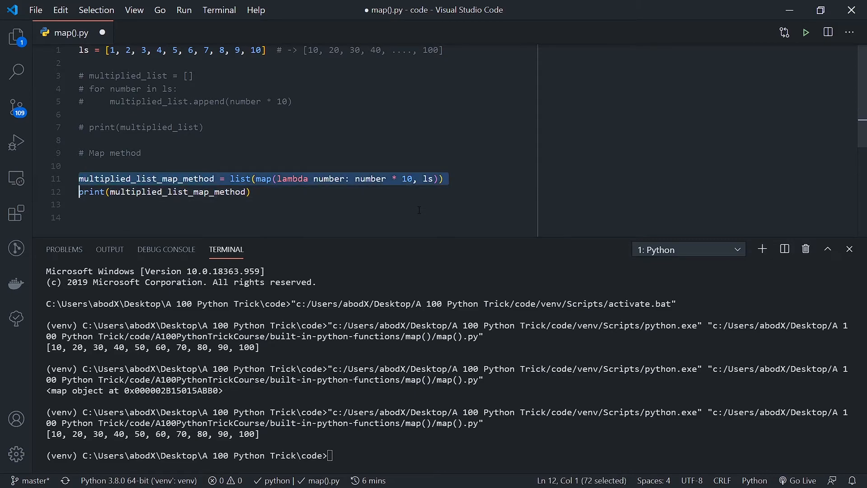
Comment out the map lines and start multiplied_list = [] on a fresh line.
text(/)
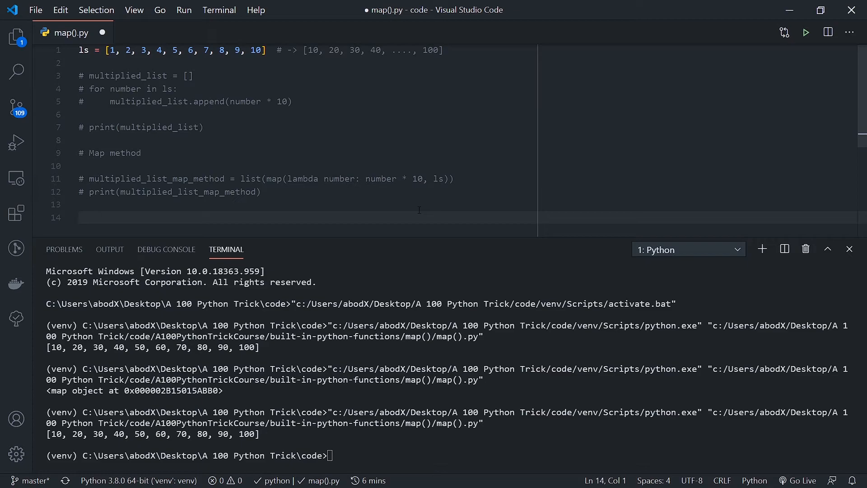
click(79, 216)
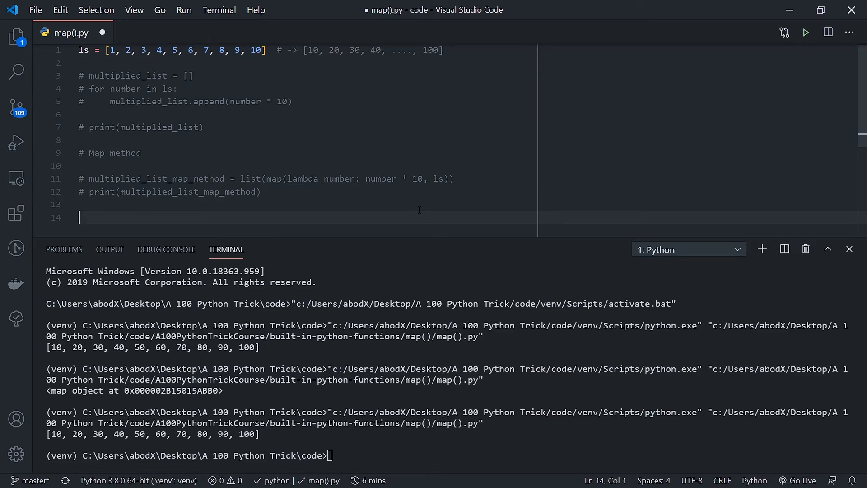
text(multiple)
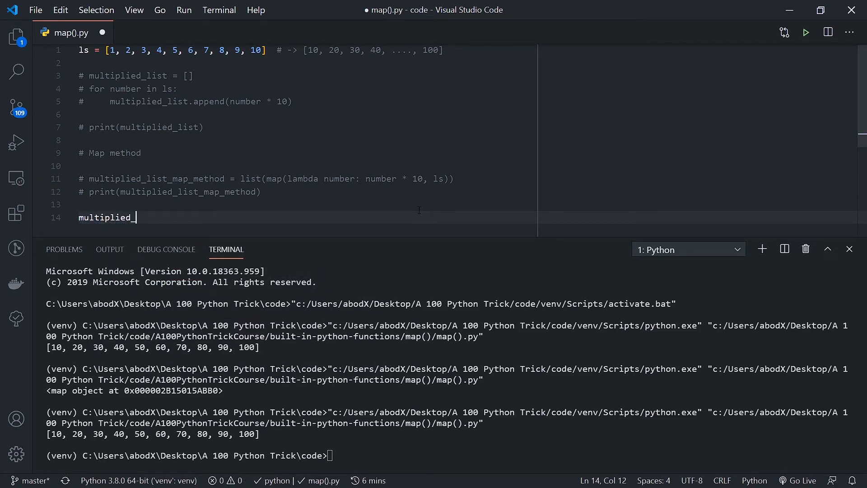
text(list = [])
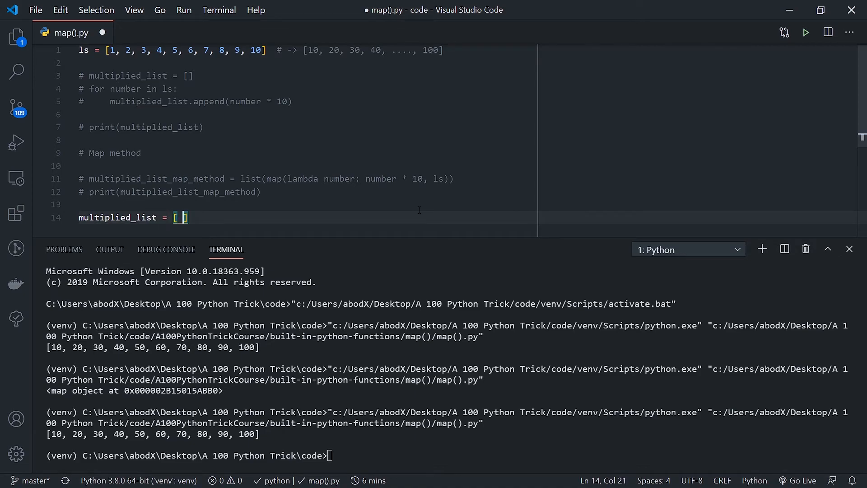
Fill the comprehension as [number * 10 for number in ls].
text(number *)
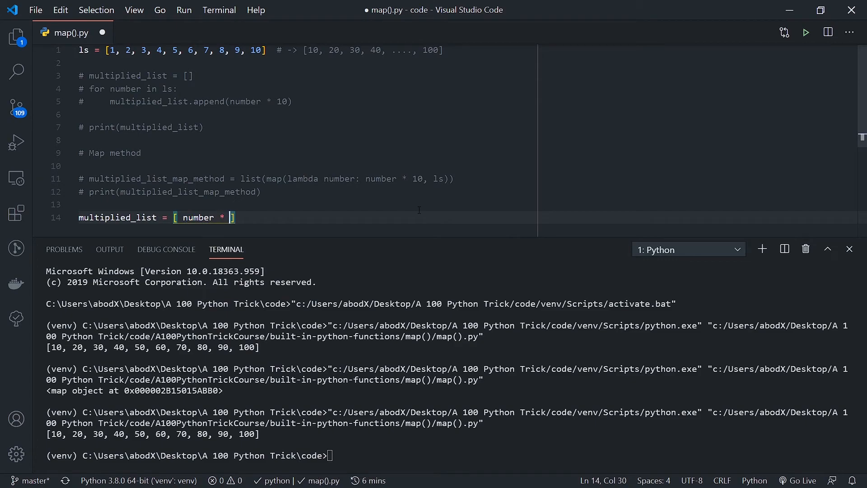
text(0 for)
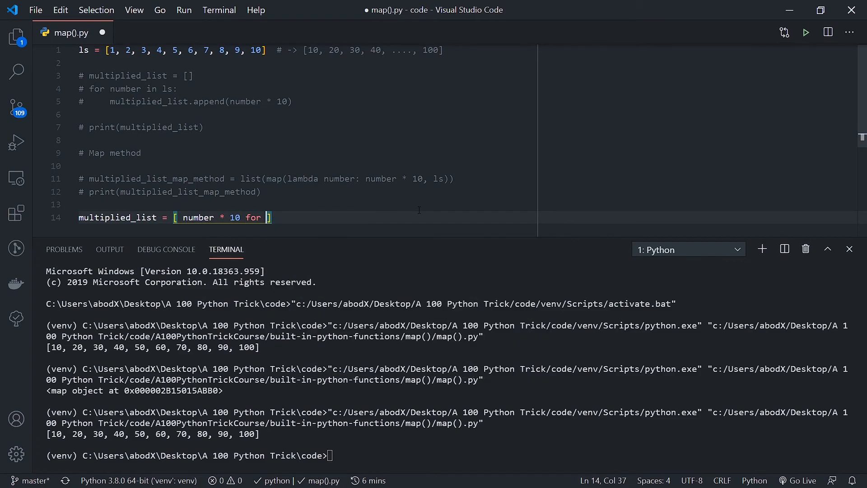
text(number in n)
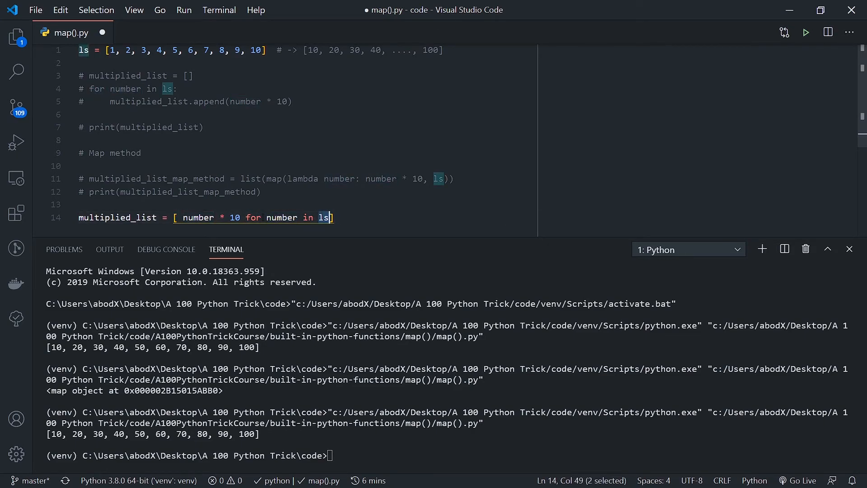
double_click(198, 217)
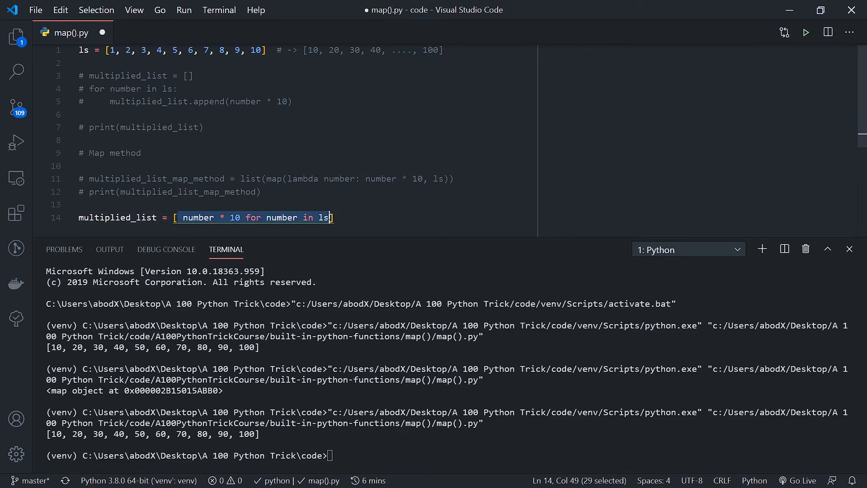
click(173, 218)
text(print(multiplied_list))
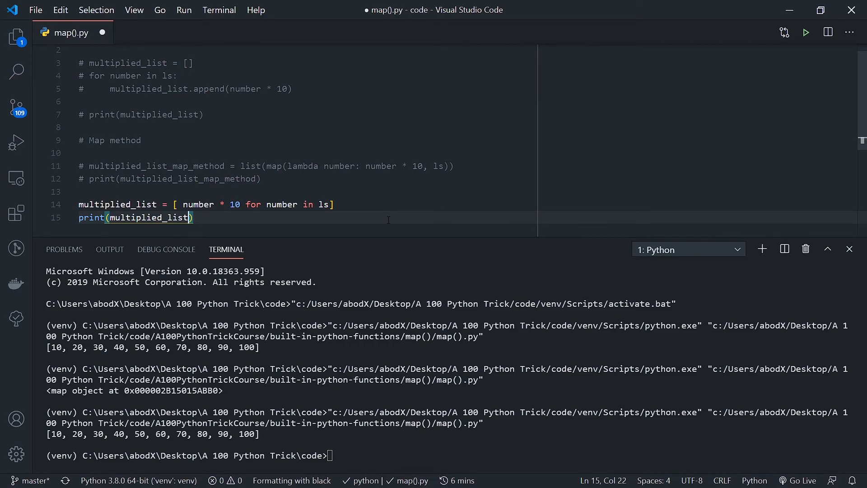
Save and run the list-comprehension version, printing [10, 20, 30, ..., 100].
key(ctrl+s)
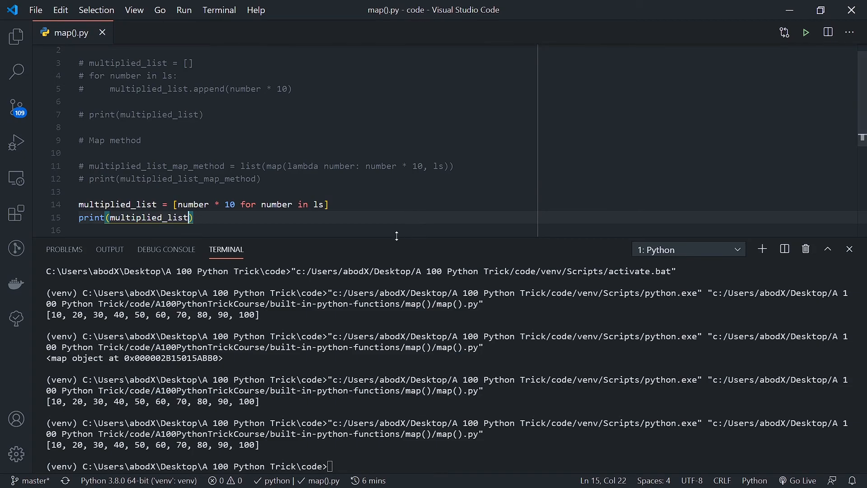
scroll(up, 3)
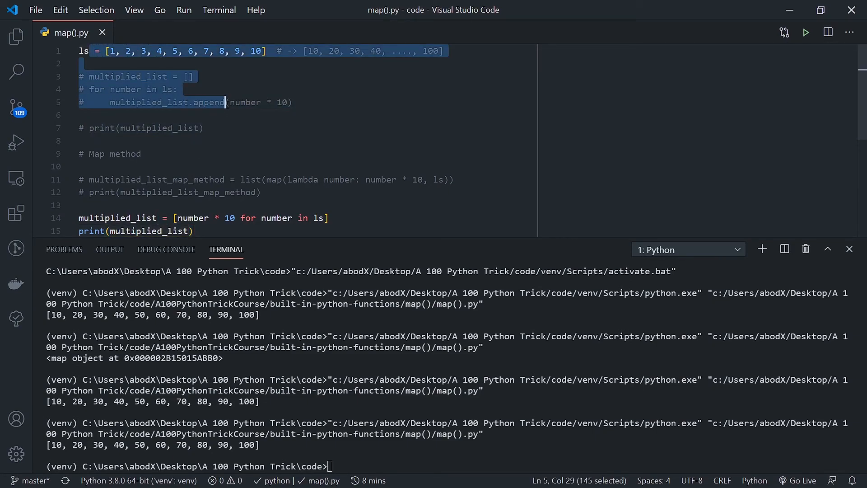
click(158, 127)
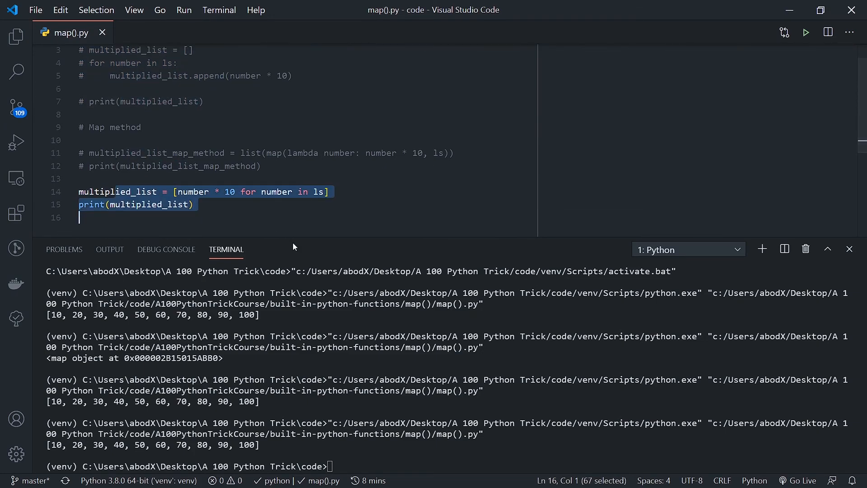
scroll(up, 3)
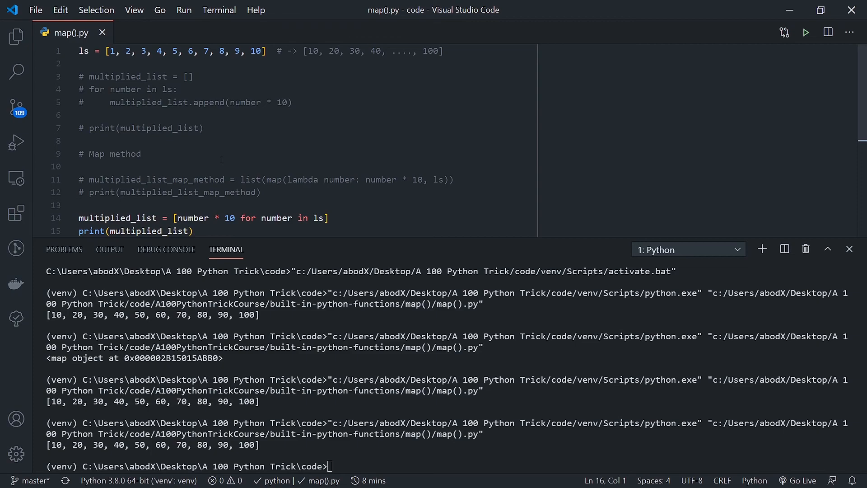